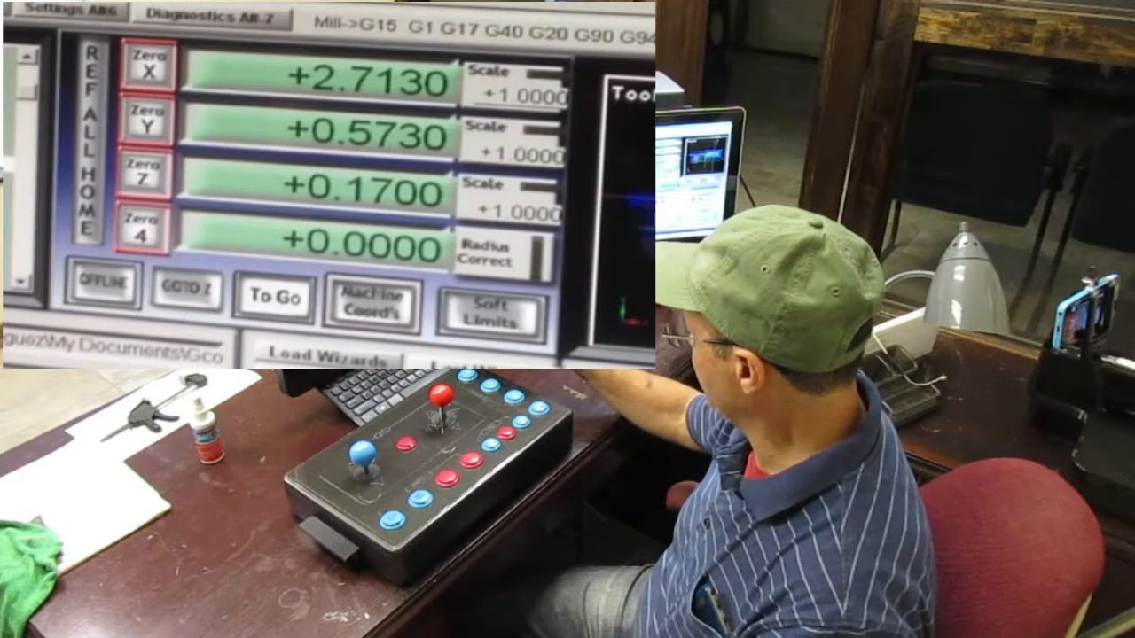
- Zero the X axis DRO from +2.7130 using the Zero X button
left_click(145, 69)
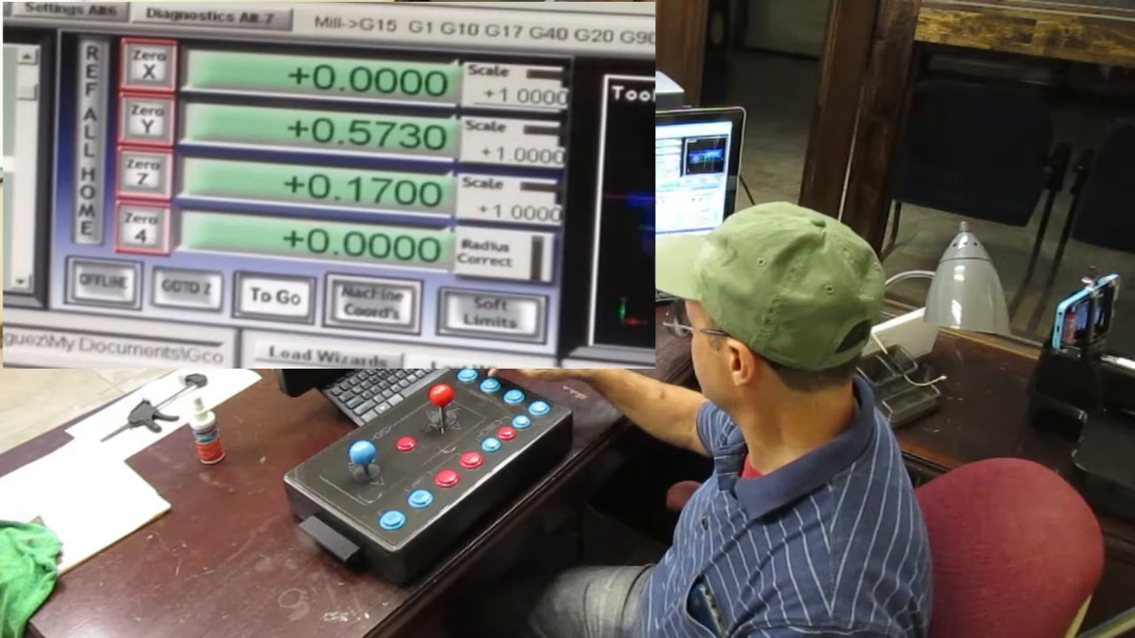